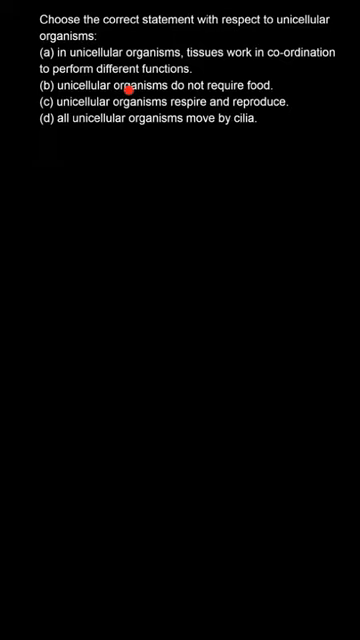
mouse_move(247, 102)
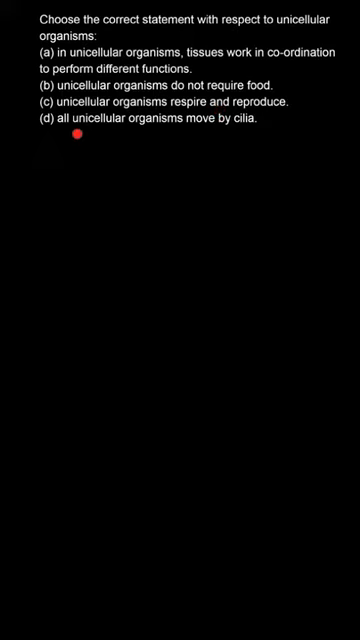
mouse_move(227, 135)
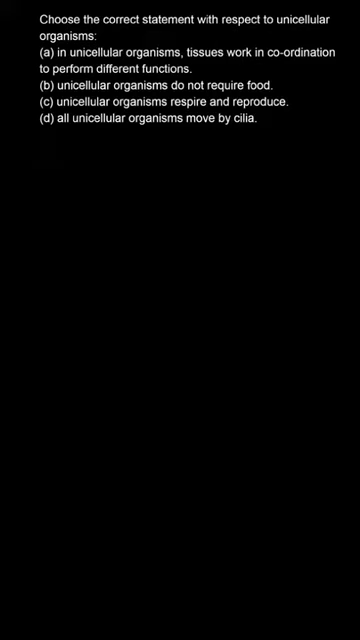
text((c) Unicellular Organi)
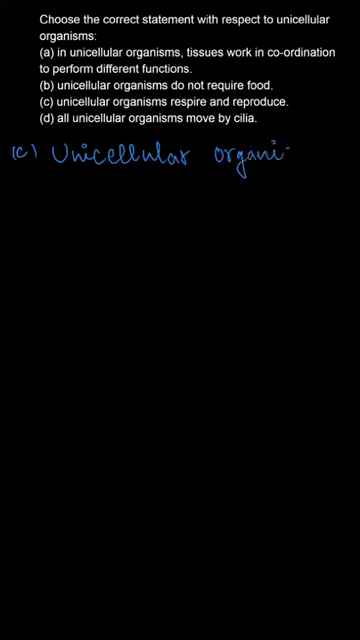
text(respire and reproduce.)
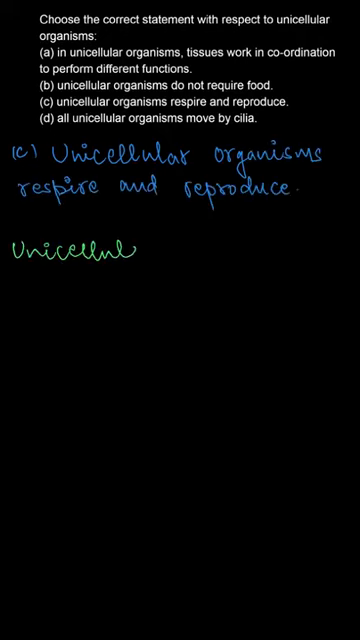
text(ar)
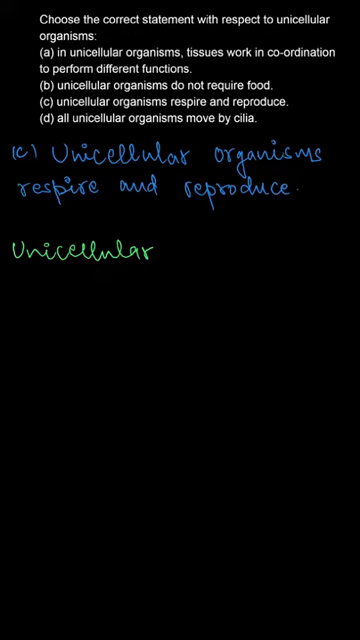
text(organisms are)
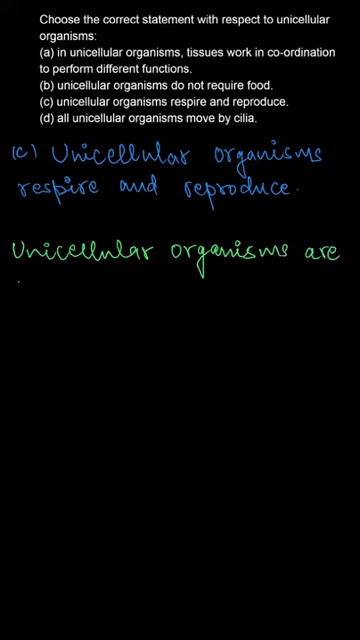
text(single celled, the)
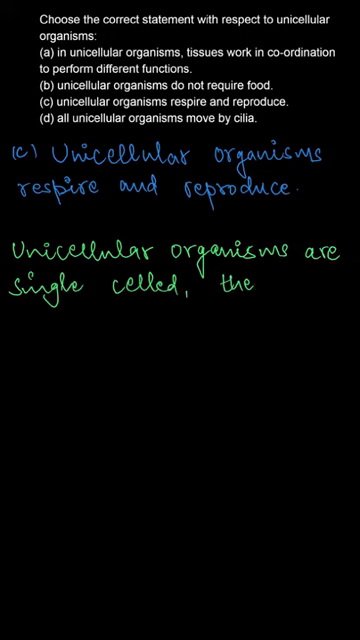
text(they don't have tiss)
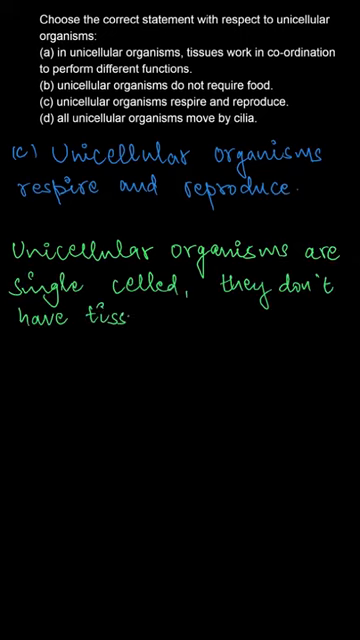
text(They need to)
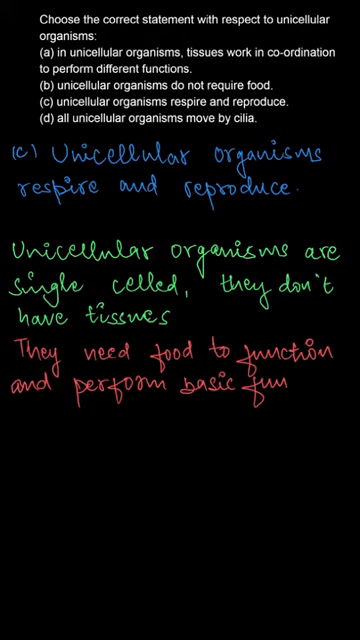
text(cl)
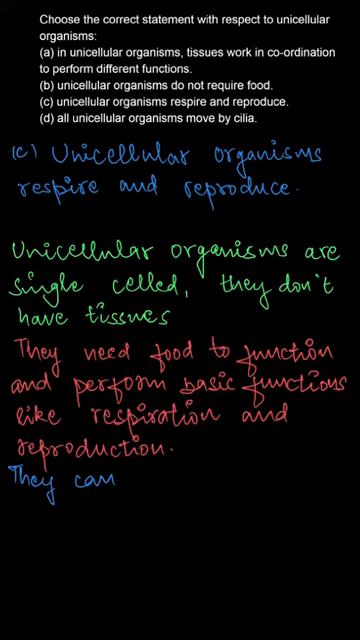
text(use different w)
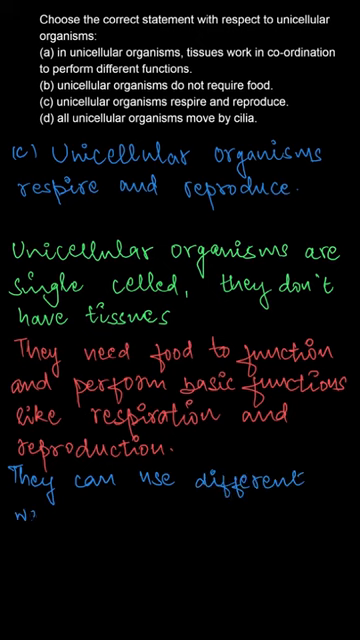
text(ways to move.)
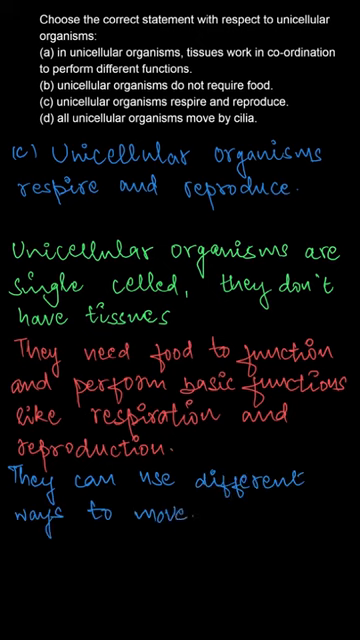